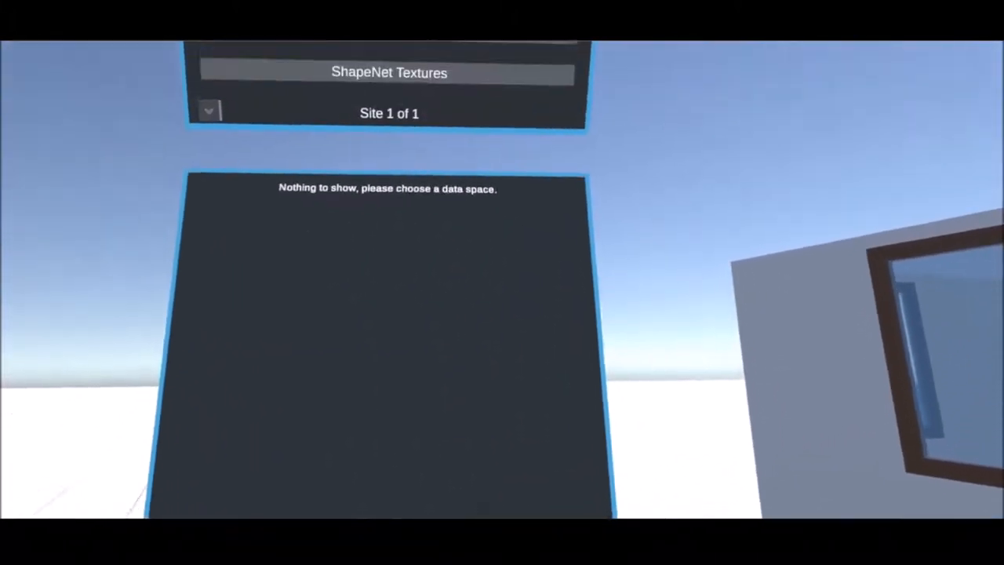
Load the ShapeNet Textures data space so its texture categories are listed
left_click(209, 110)
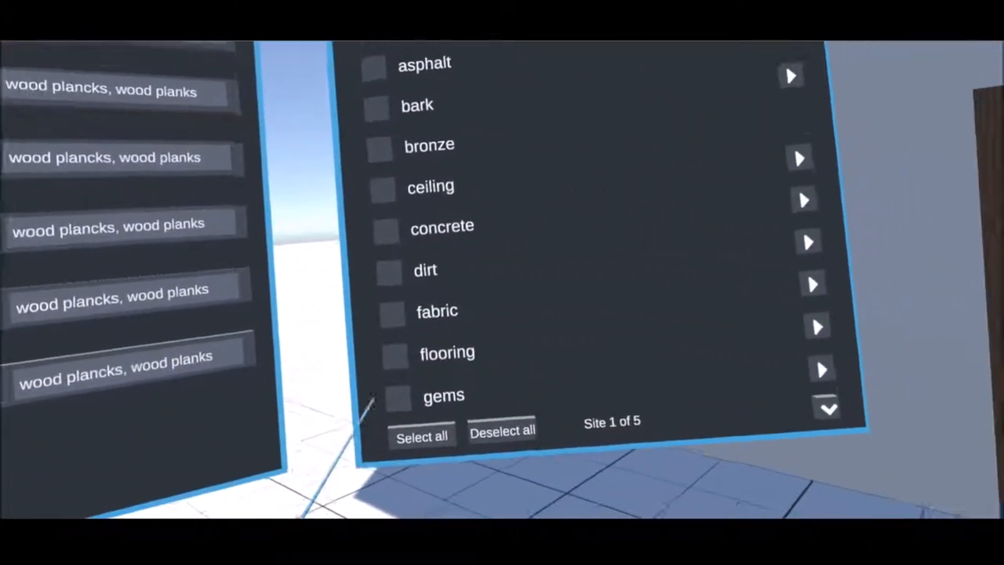
Filter the texture browser to the wall stone category on page 4
left_click(825, 408)
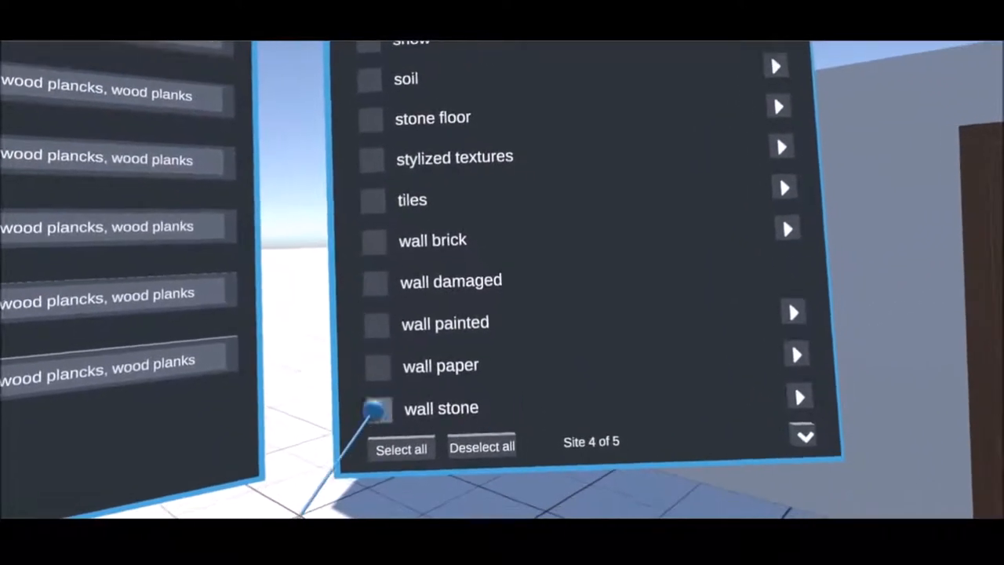
left_click(377, 410)
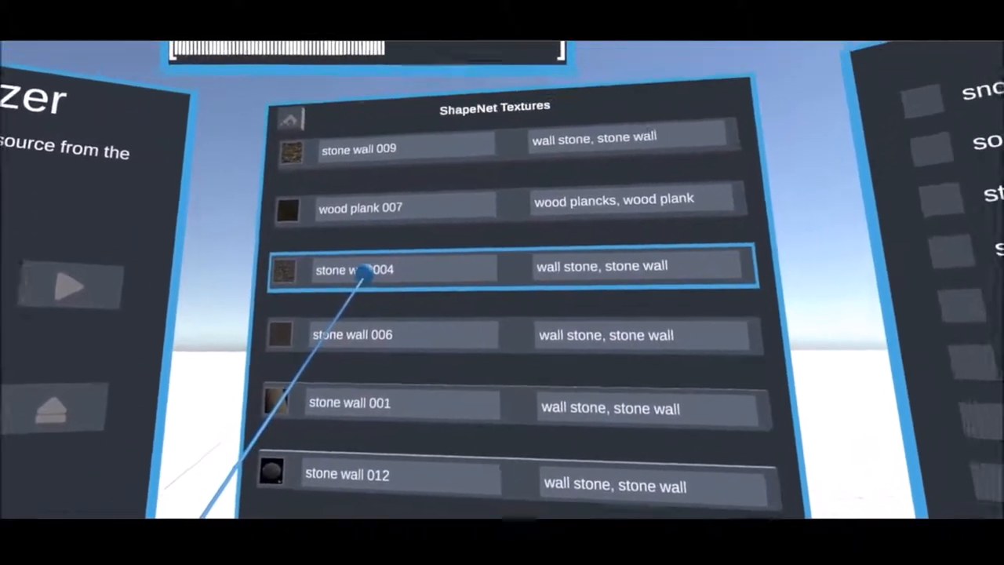
Apply stone wall 004 to CustomRoom1's Outer Walls with Tiling X 0.5
left_click(354, 268)
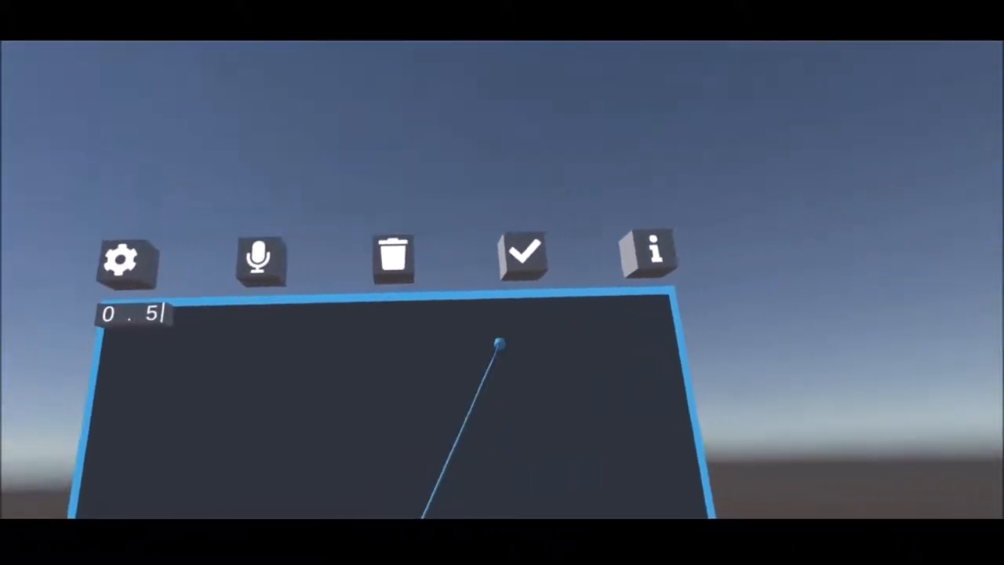
left_click(127, 259)
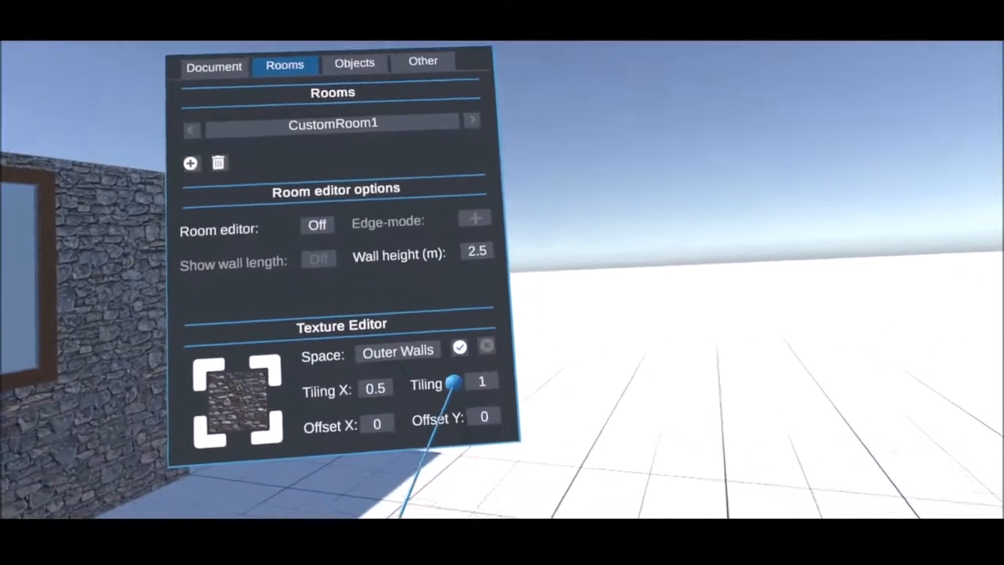